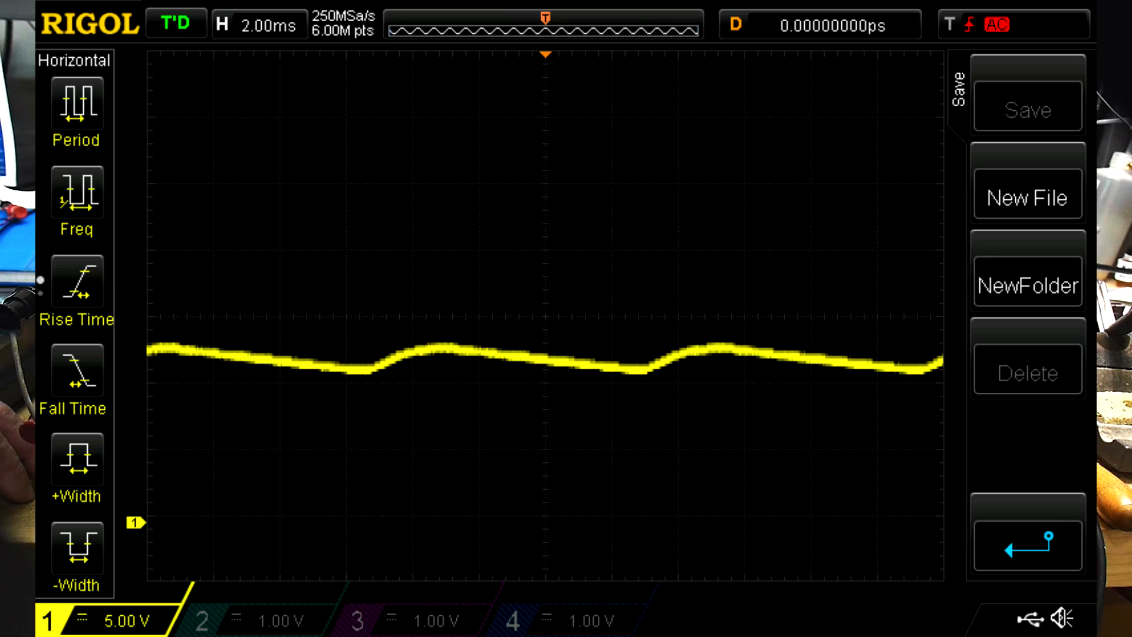
Start a new save file for the channel 1 ripple capture, bringing up the name entry
click(1027, 198)
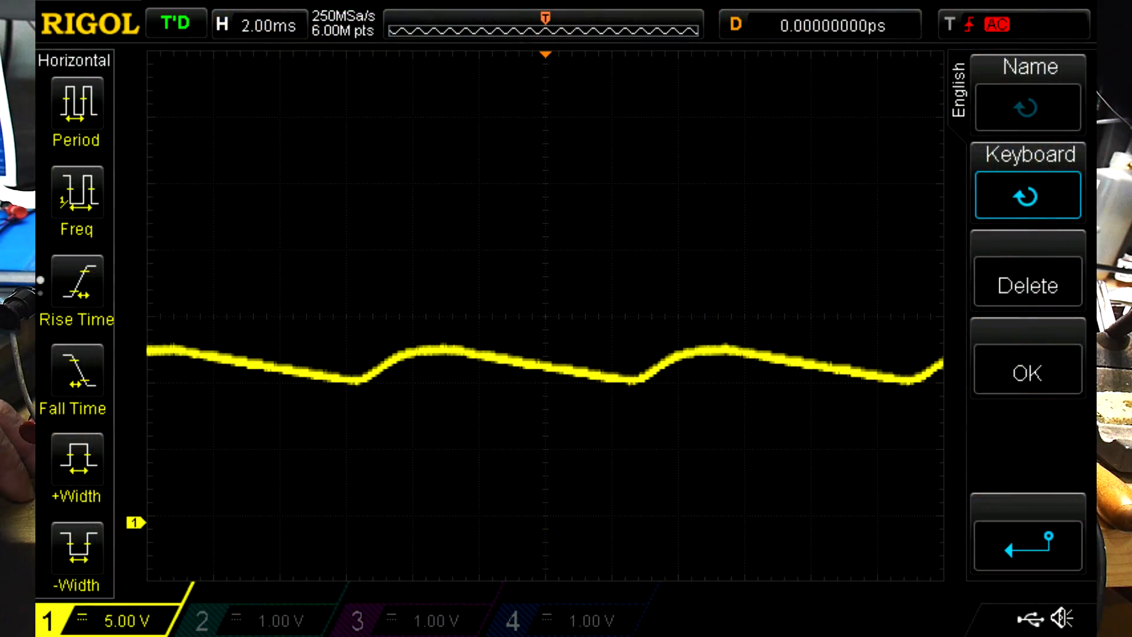